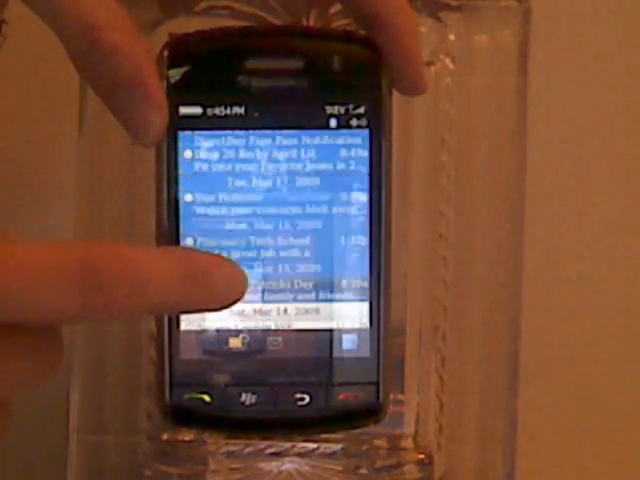
Choose Delete Prior on a highlighted date bar, reaching the 'Delete all prior items?' confirmation
{"action": "scroll", "scroll_direction": "down", "scroll_amount": 3}
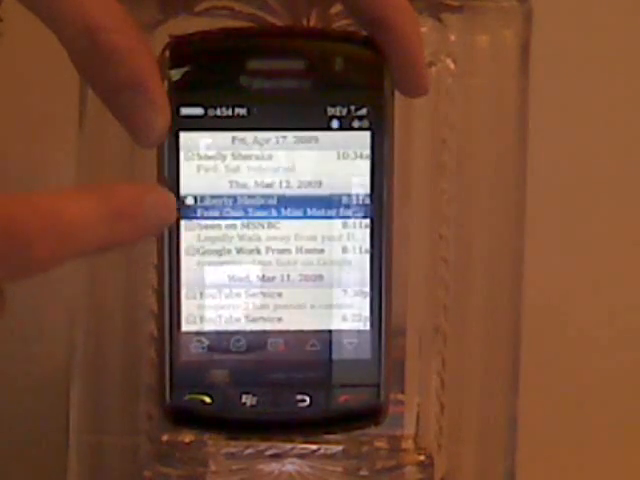
{"action": "scroll", "scroll_direction": "down", "scroll_amount": 3}
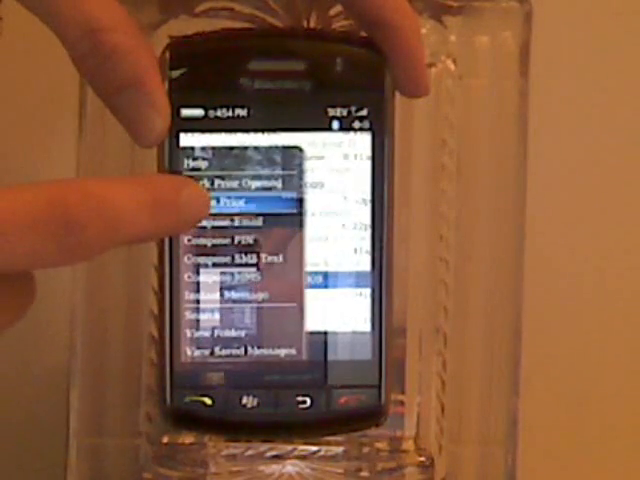
{"action": "left_click", "coordinate": [240, 196]}
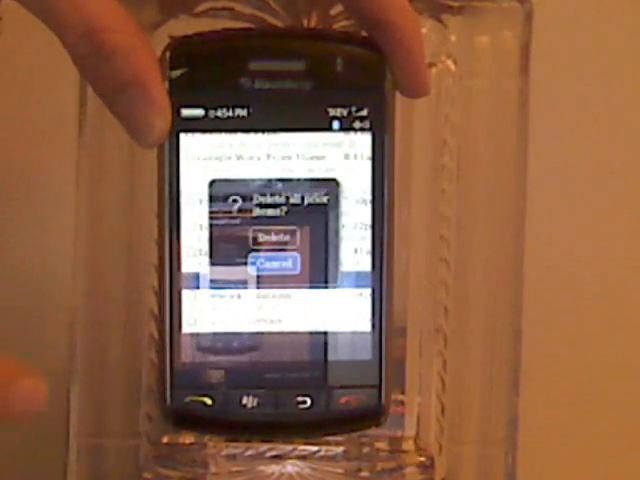